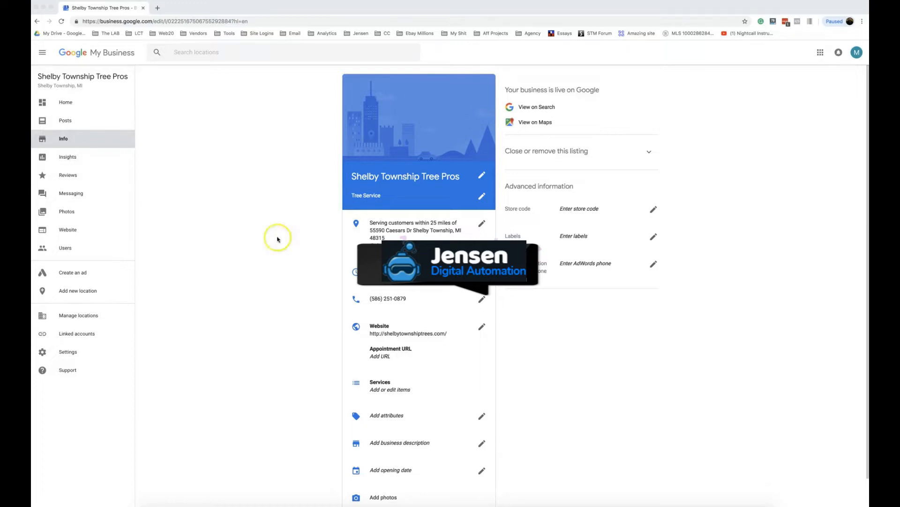
mouse_move(260, 219)
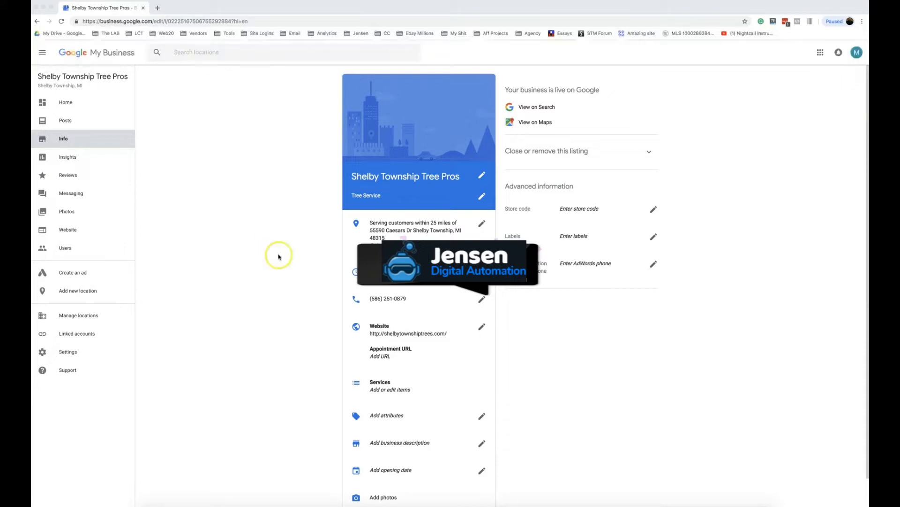
mouse_move(289, 287)
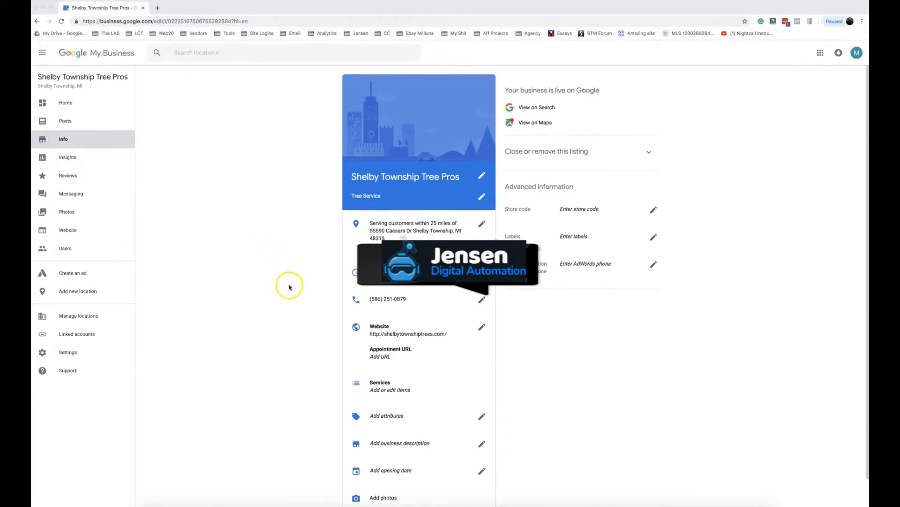
mouse_move(238, 295)
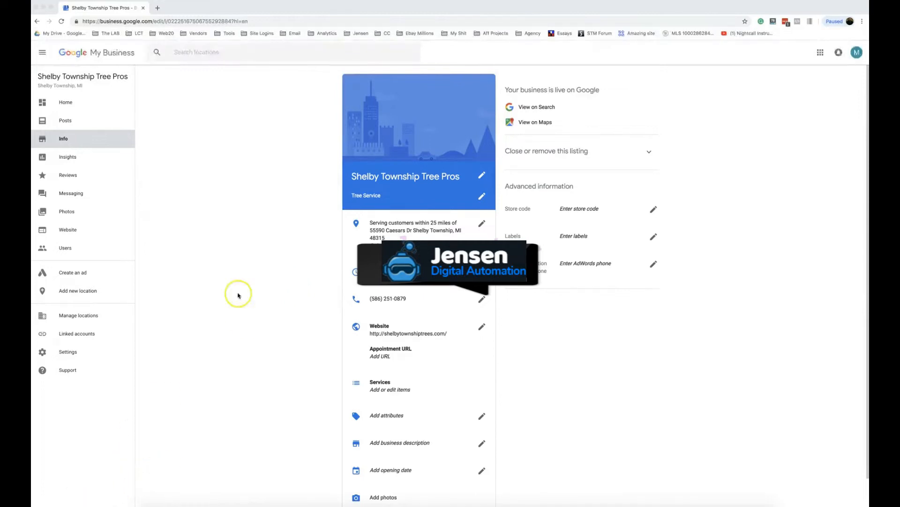
mouse_move(238, 296)
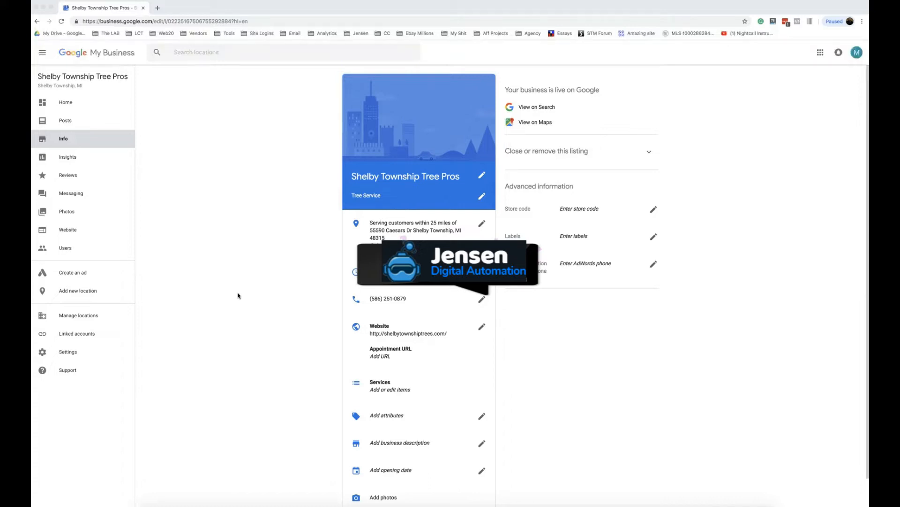
mouse_move(575, 90)
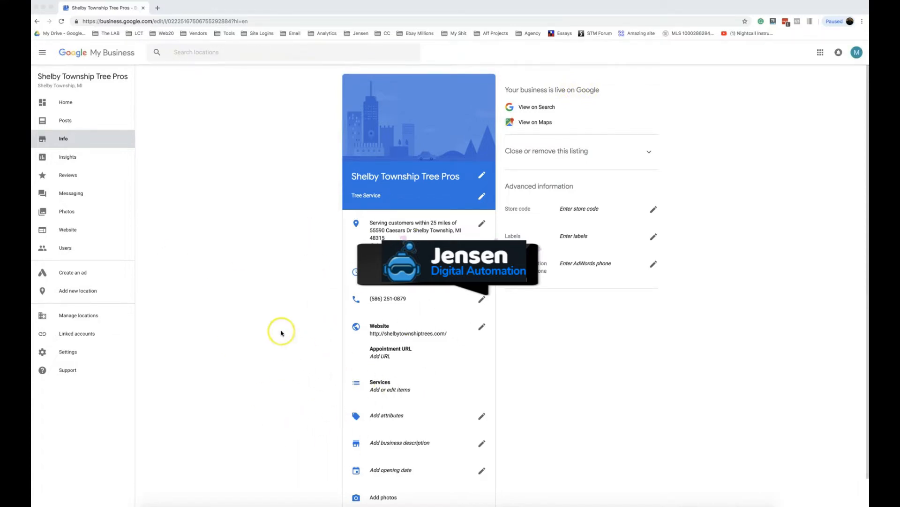
mouse_move(312, 173)
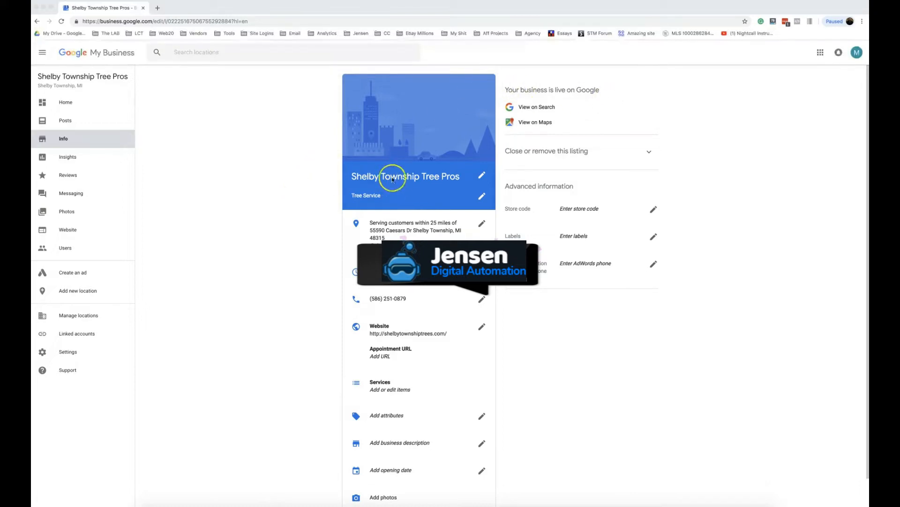
mouse_move(270, 216)
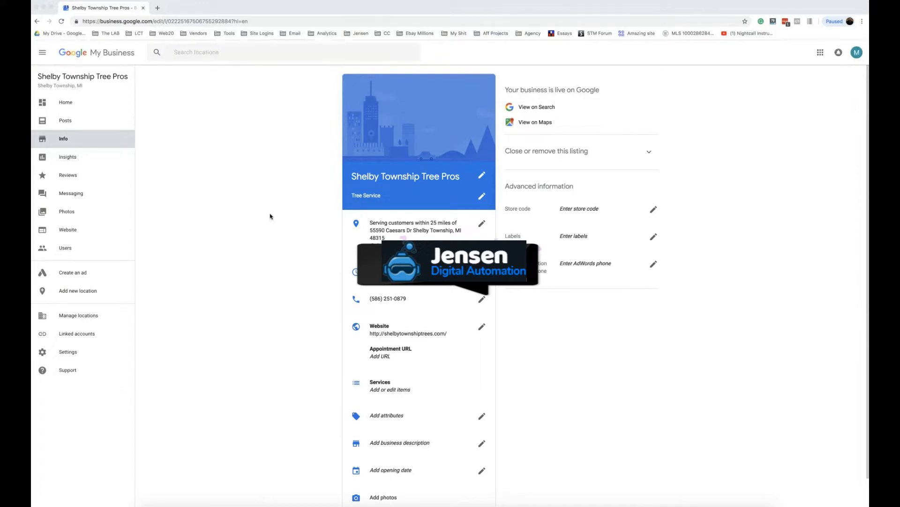
mouse_move(271, 220)
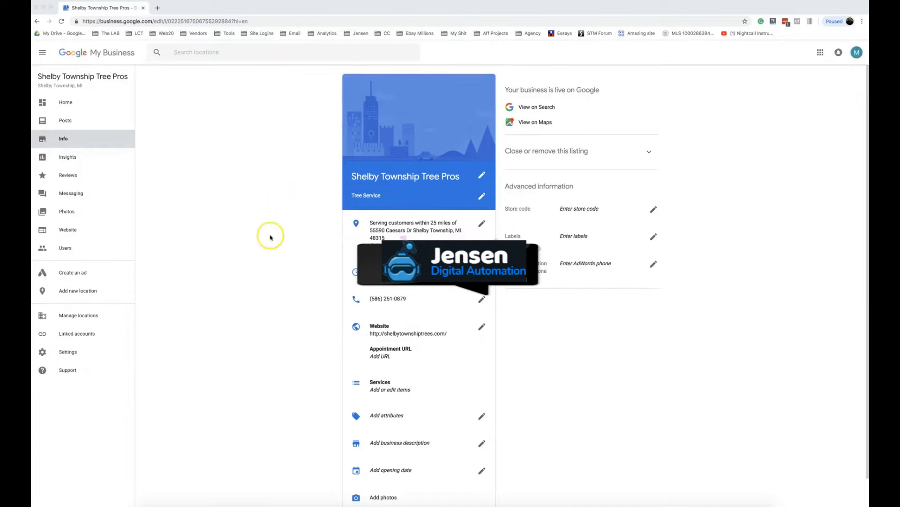
mouse_move(294, 210)
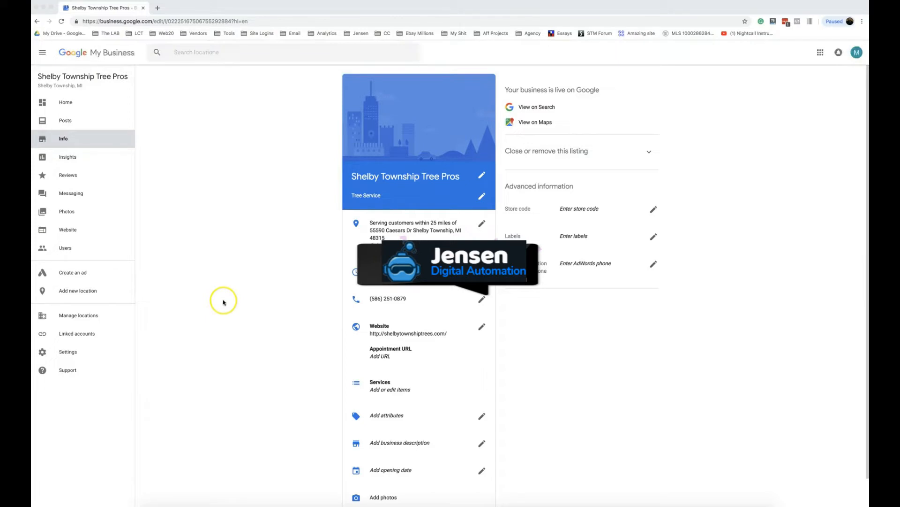
mouse_move(226, 296)
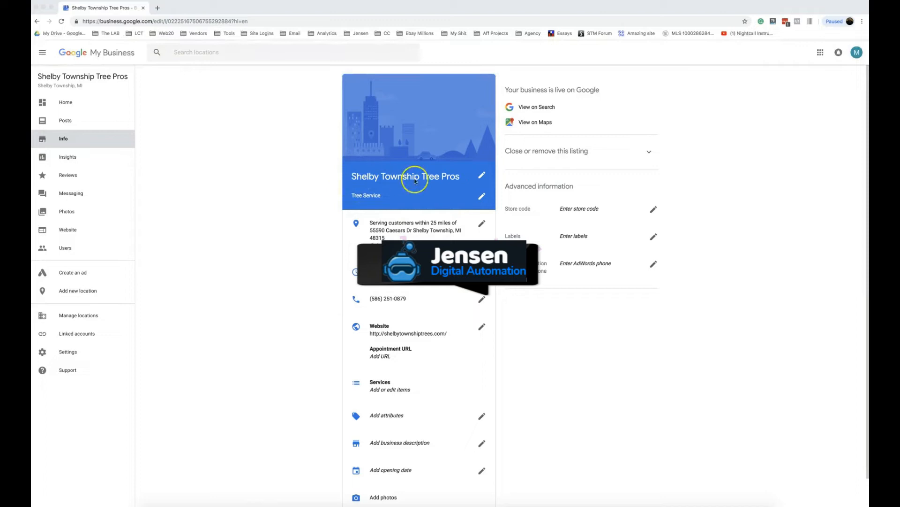
mouse_move(296, 180)
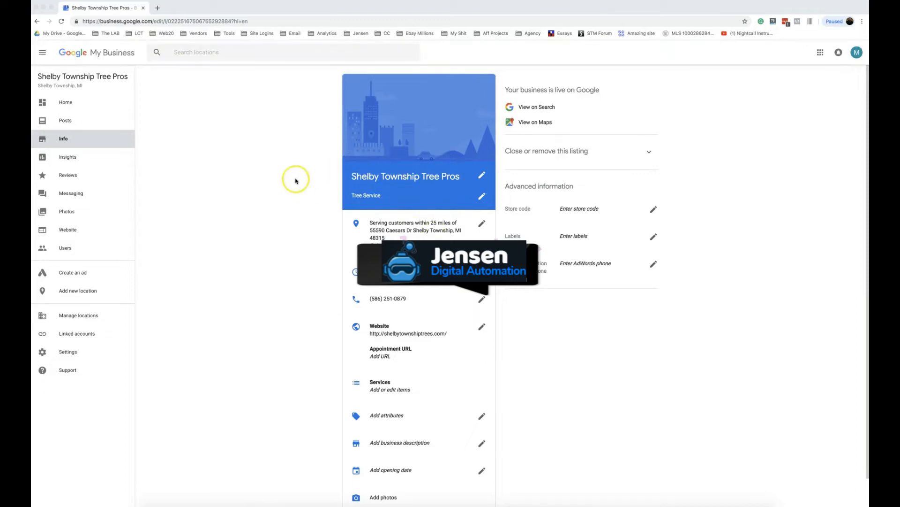
mouse_move(304, 216)
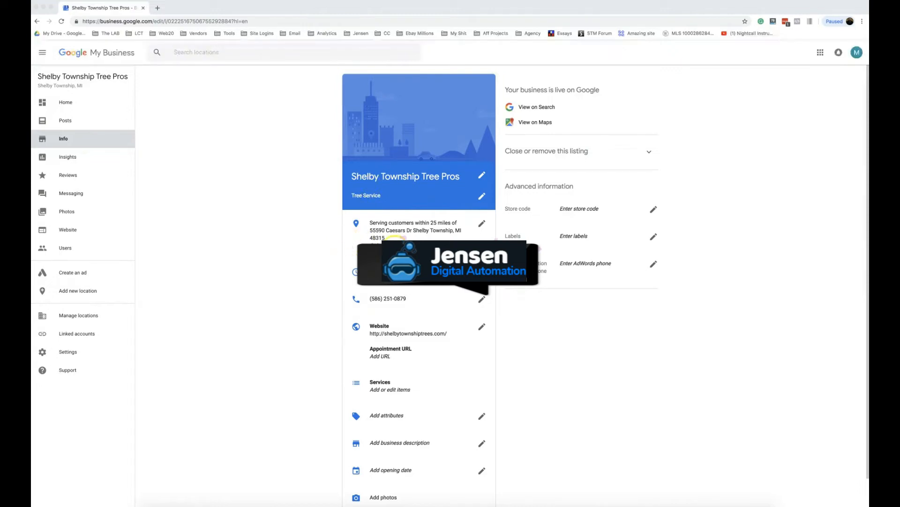
mouse_move(257, 242)
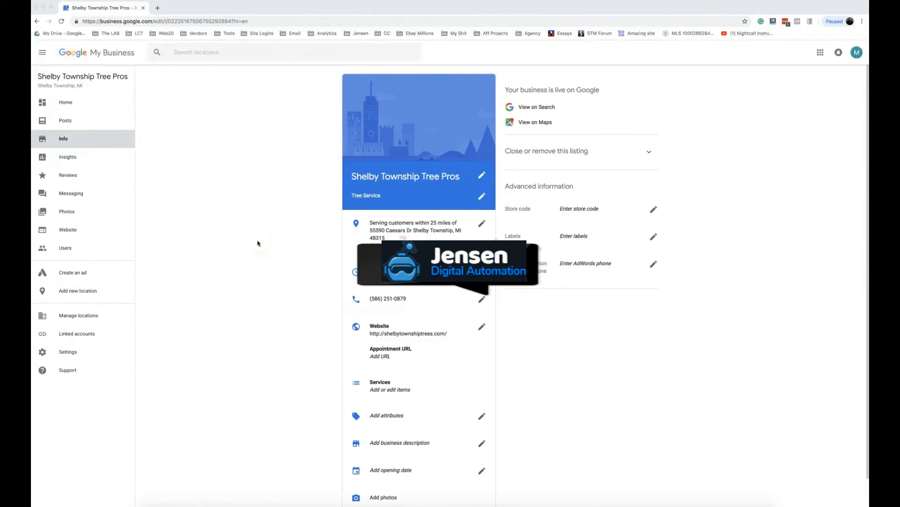
mouse_move(298, 232)
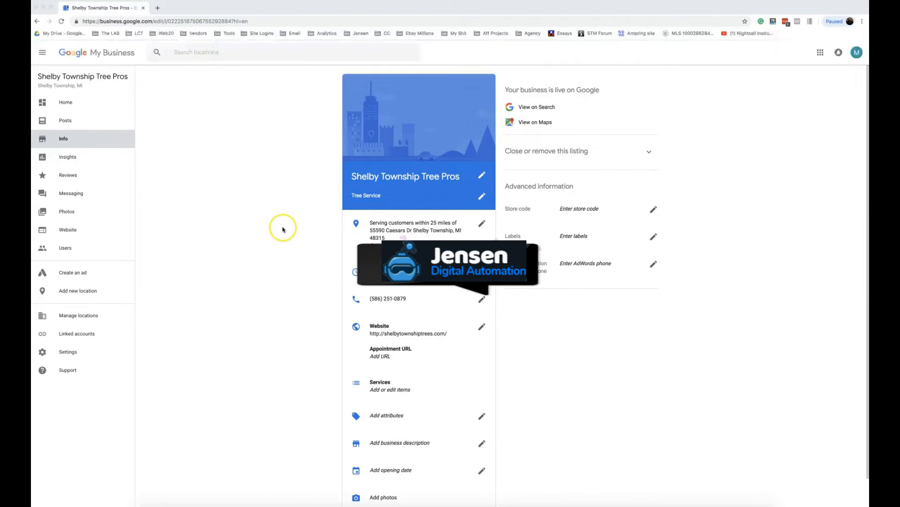
mouse_move(276, 254)
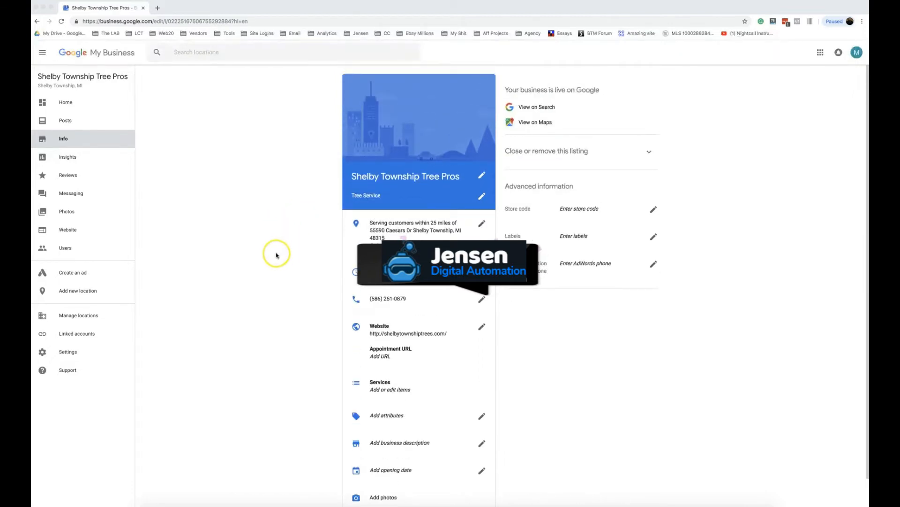
mouse_move(293, 298)
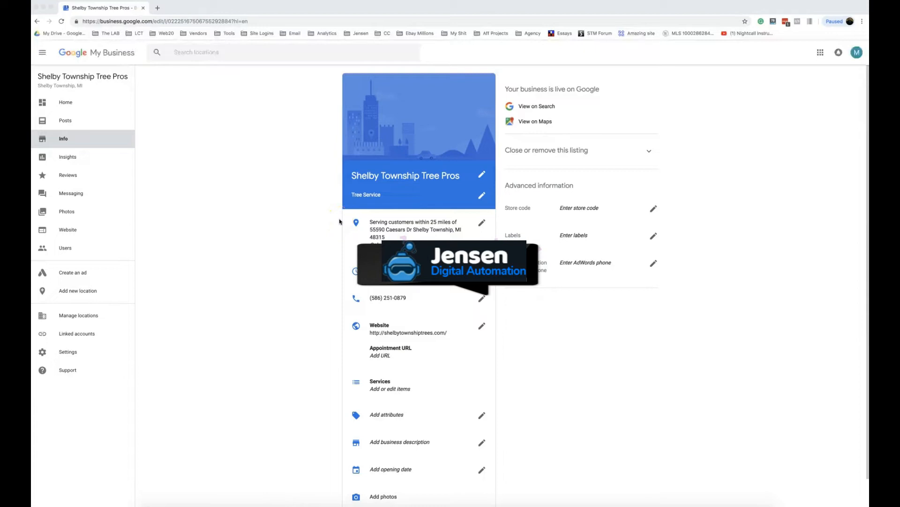
mouse_move(336, 231)
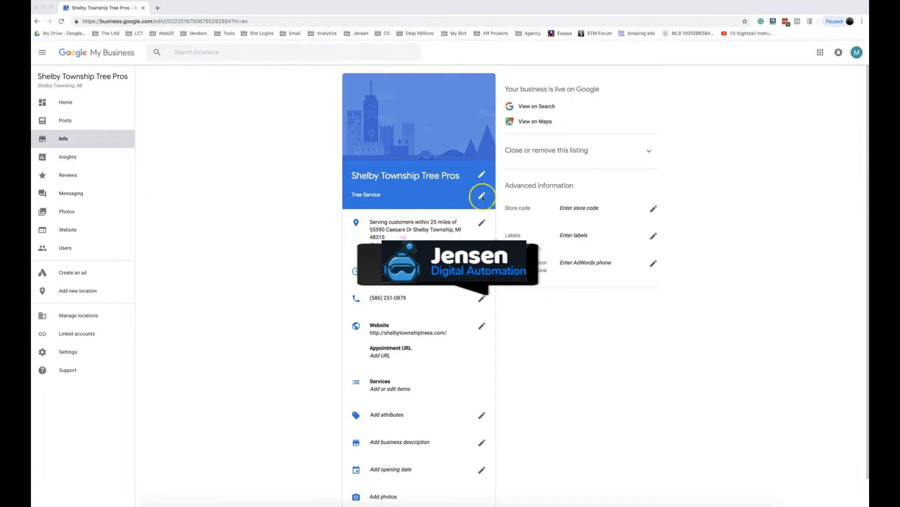
mouse_move(306, 213)
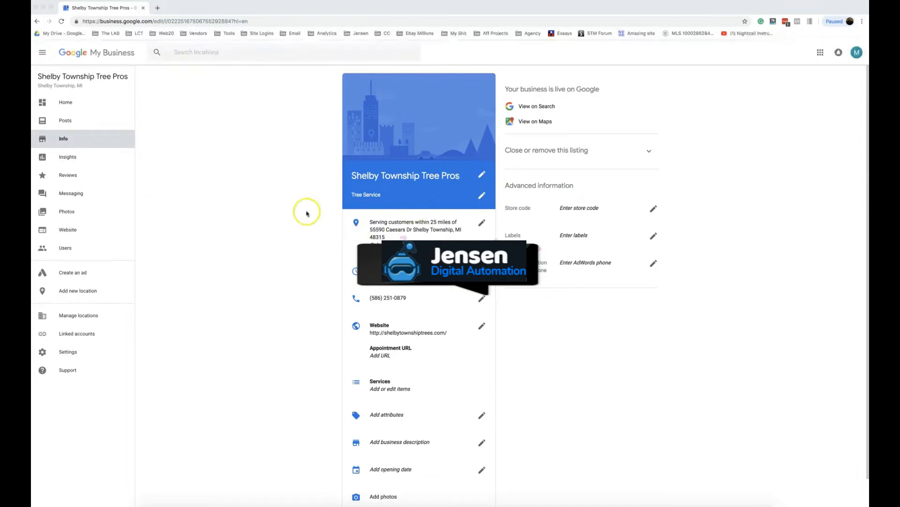
mouse_move(621, 64)
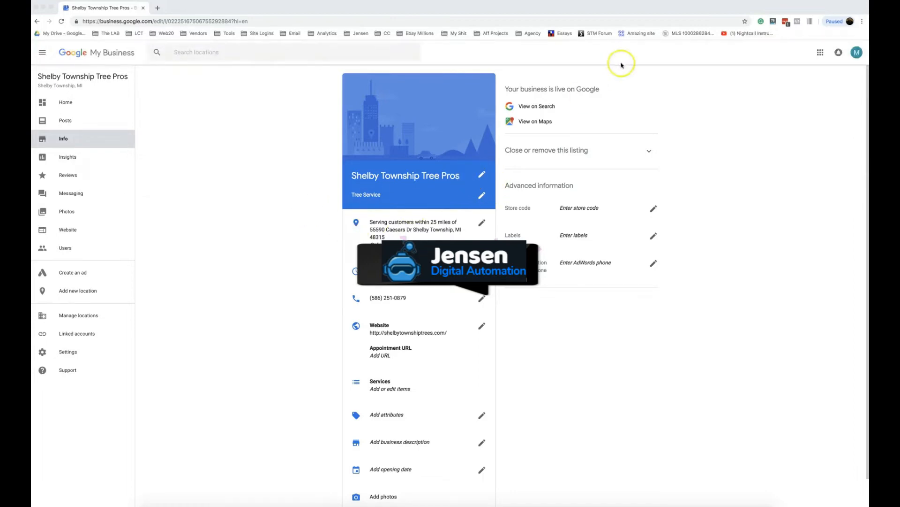
mouse_move(657, 76)
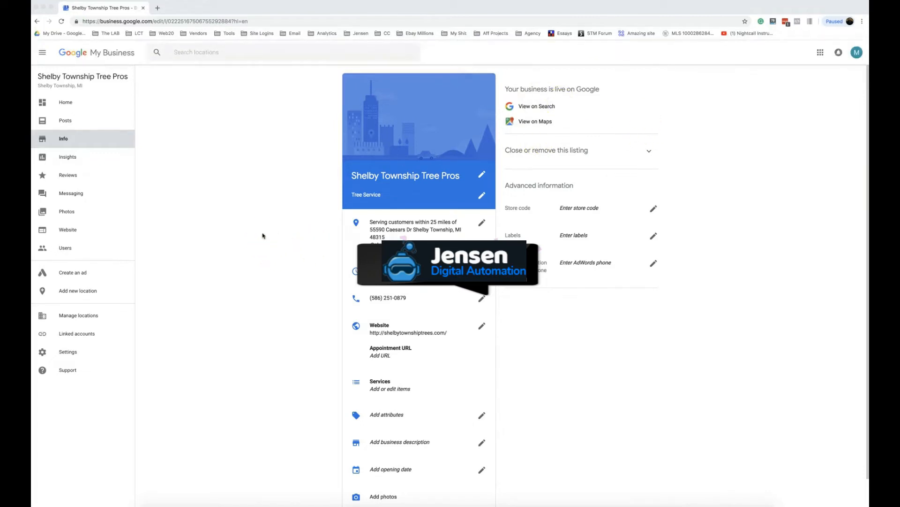
mouse_move(254, 229)
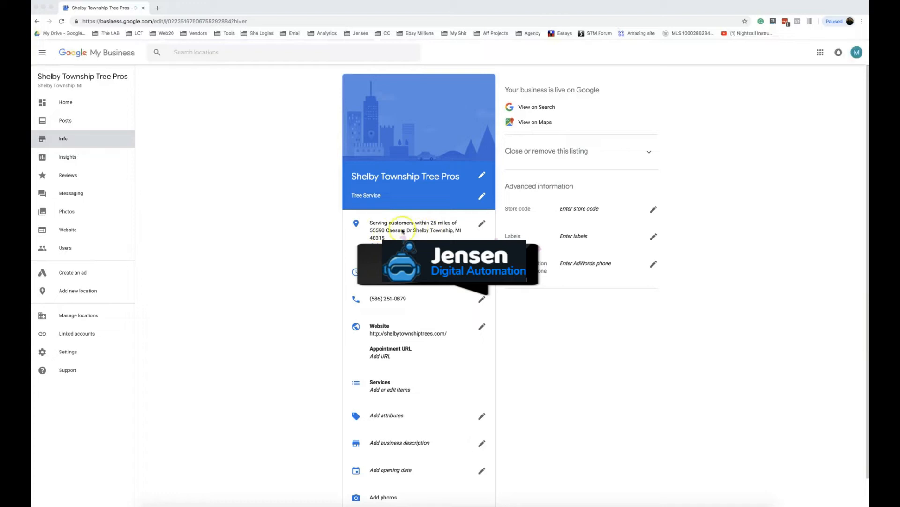
mouse_move(300, 198)
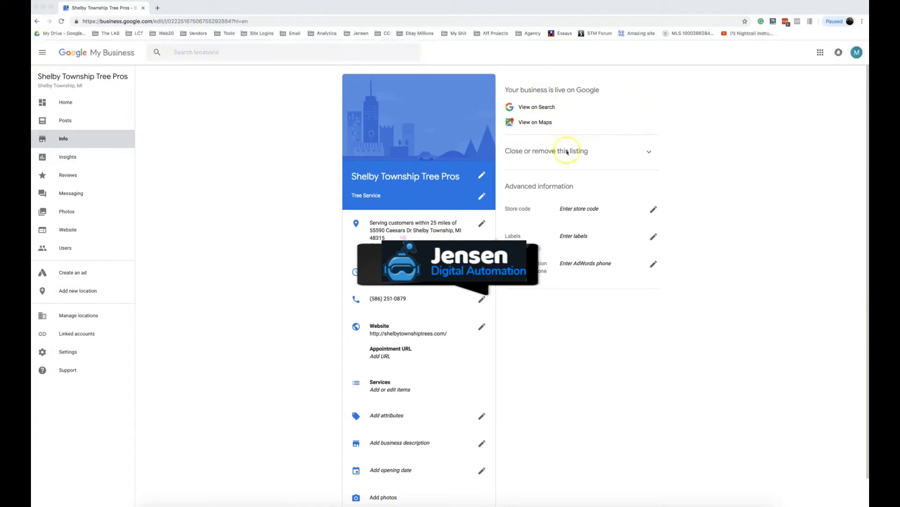
mouse_move(266, 237)
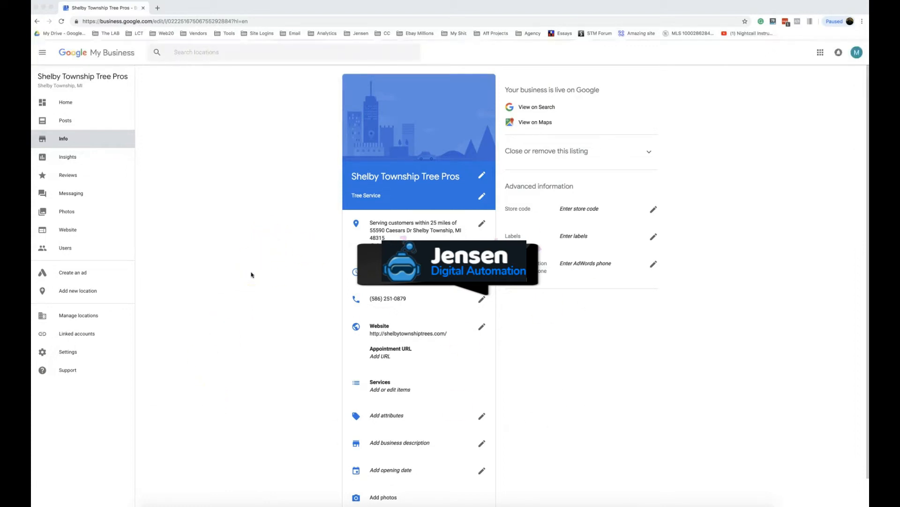
mouse_move(249, 276)
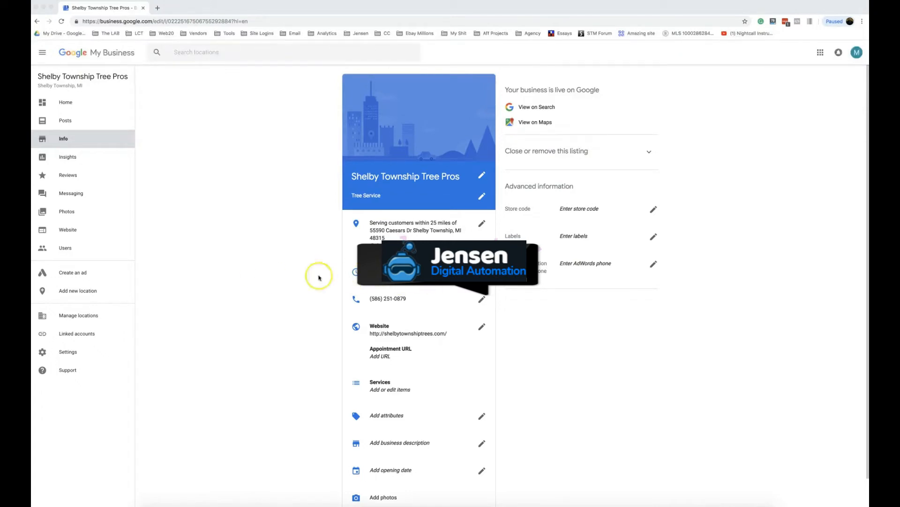
mouse_move(309, 278)
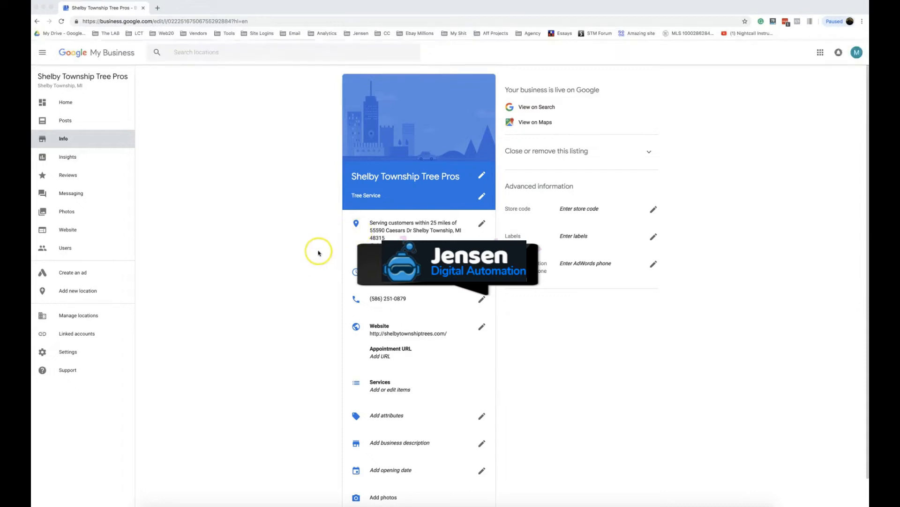
mouse_move(229, 155)
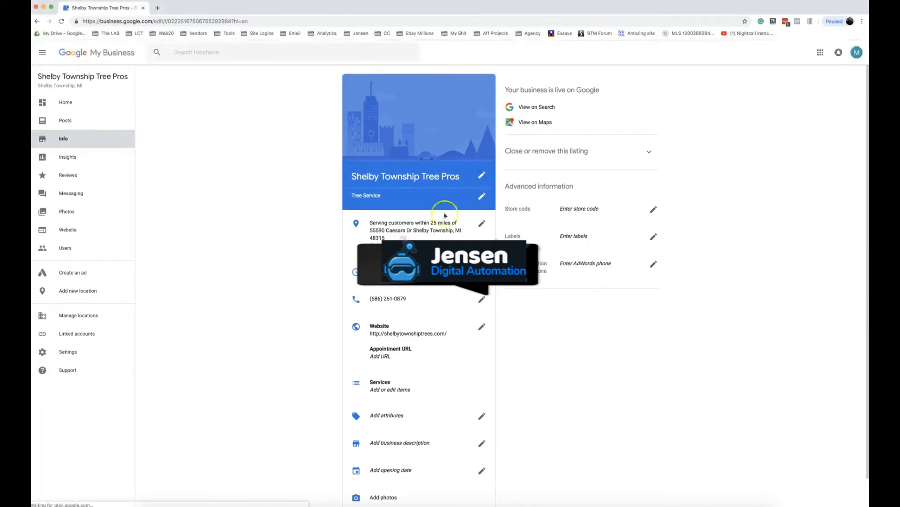
Begin editing the business name of the Shelby Township Tree Pros listing.
click(481, 175)
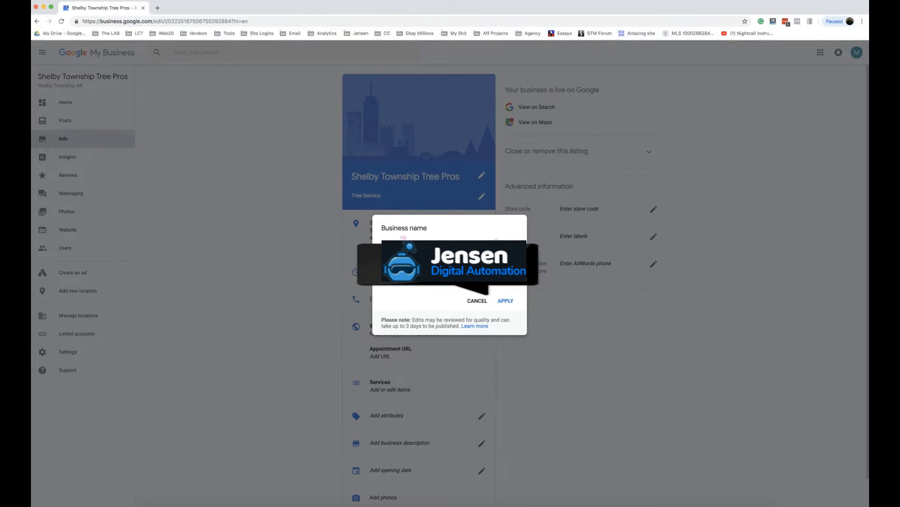
click(504, 300)
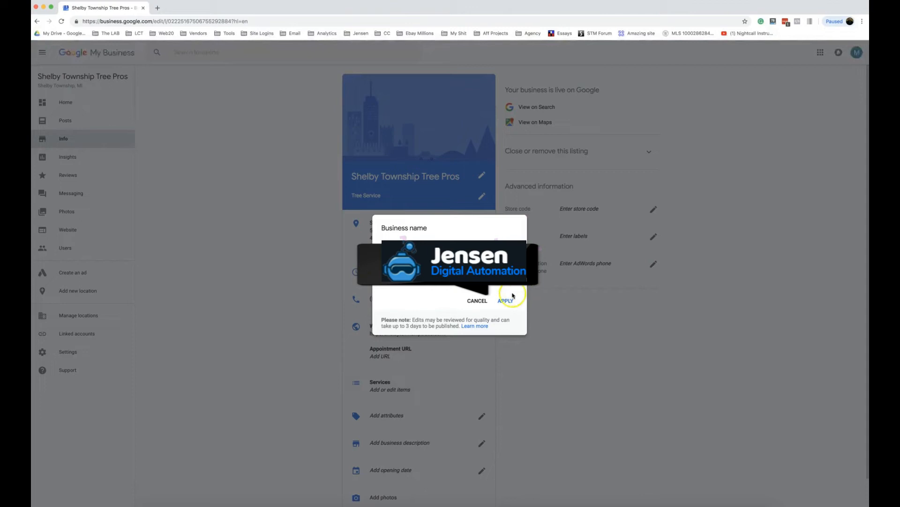
Apply the new business name and mark Monday and Friday as open days.
click(506, 300)
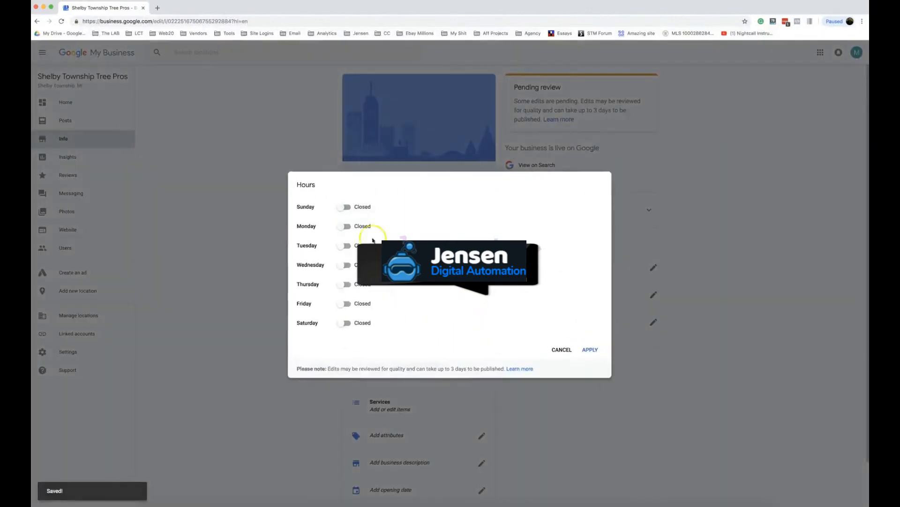
click(344, 226)
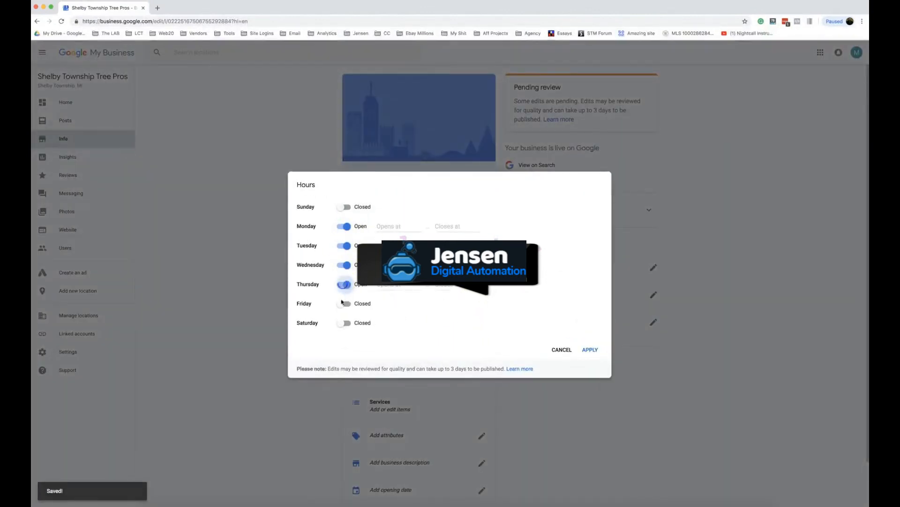
click(400, 226)
text(8:30 am)
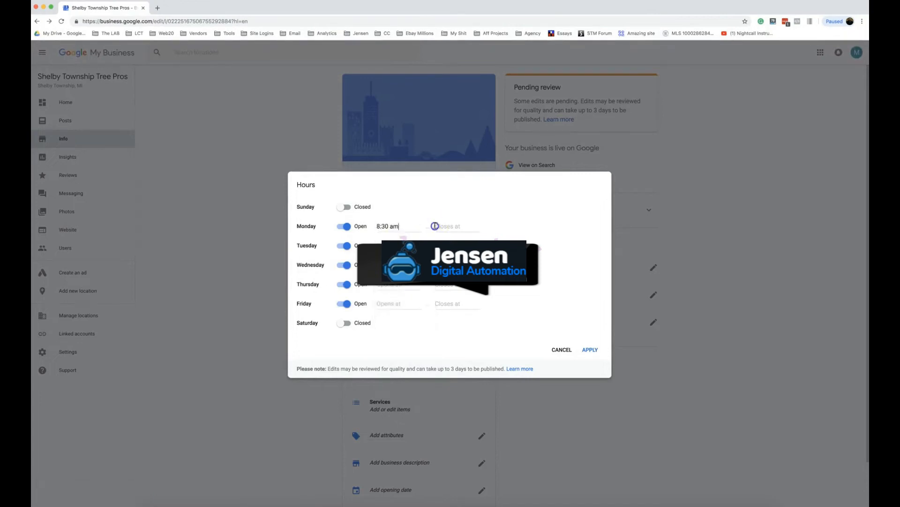
click(454, 226)
text(5:30 pm)
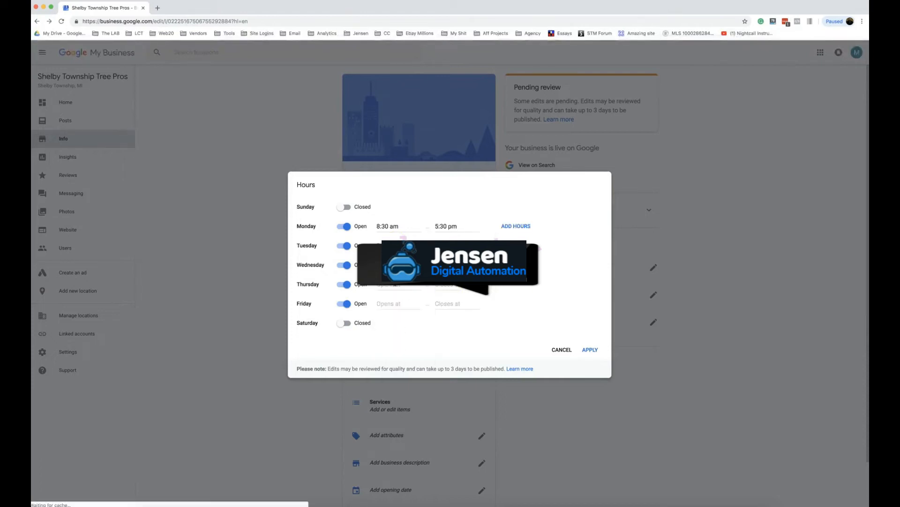
Set Thursday to close at 7:00 pm and make Friday open 24 hours.
click(396, 303)
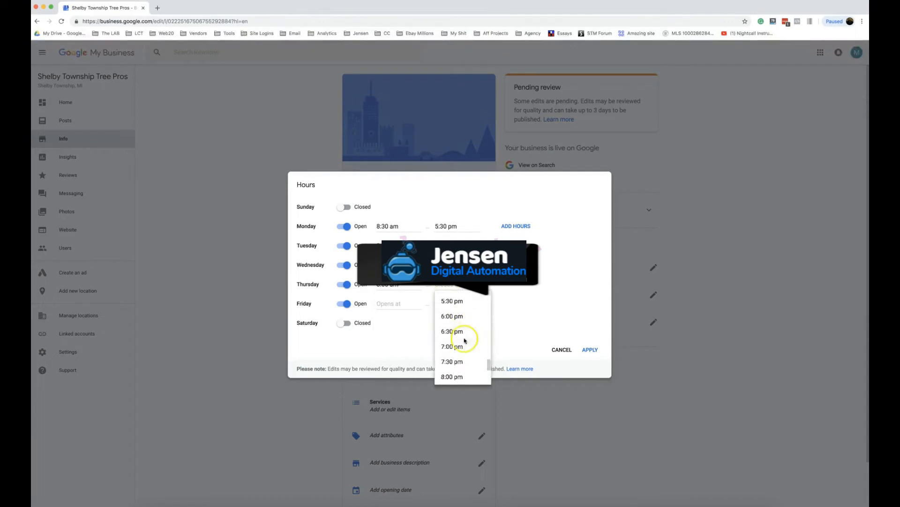
click(398, 303)
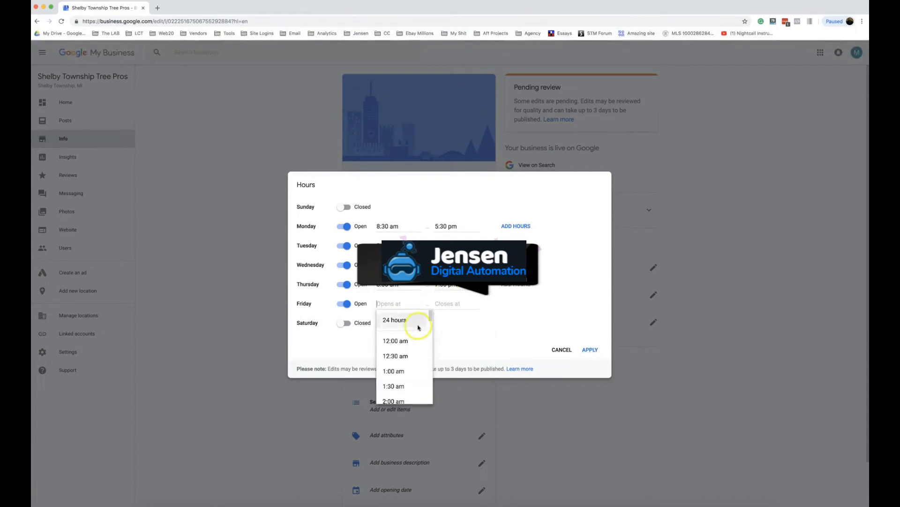
click(395, 320)
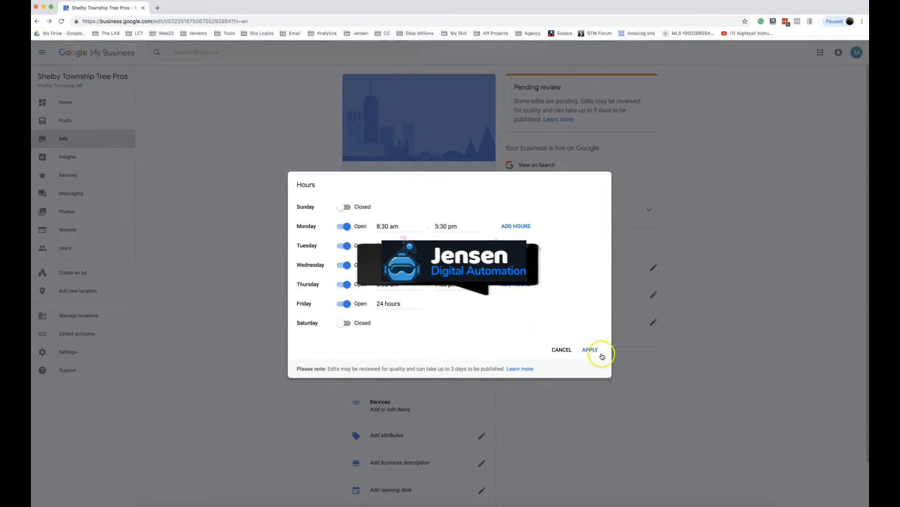
Save the weekly hours and return to the Info page of Mark's Personal Injury Law Firm.
click(590, 349)
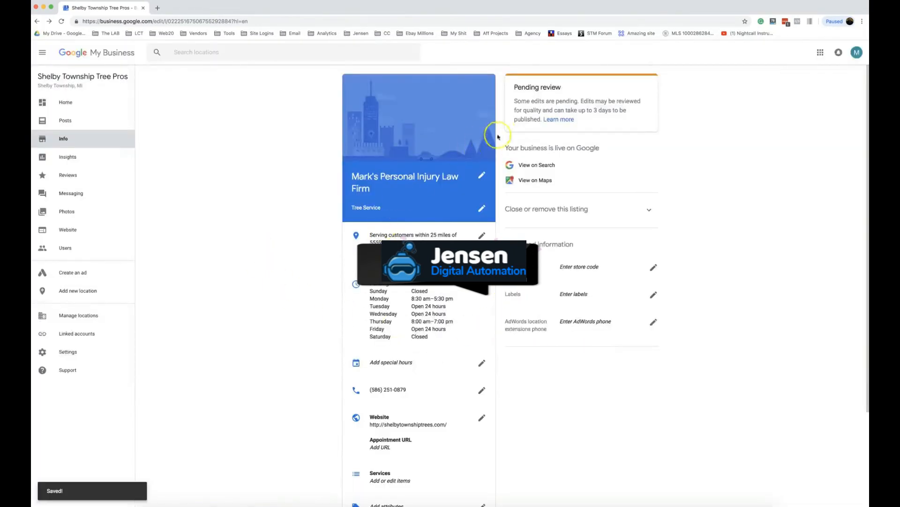
mouse_move(192, 354)
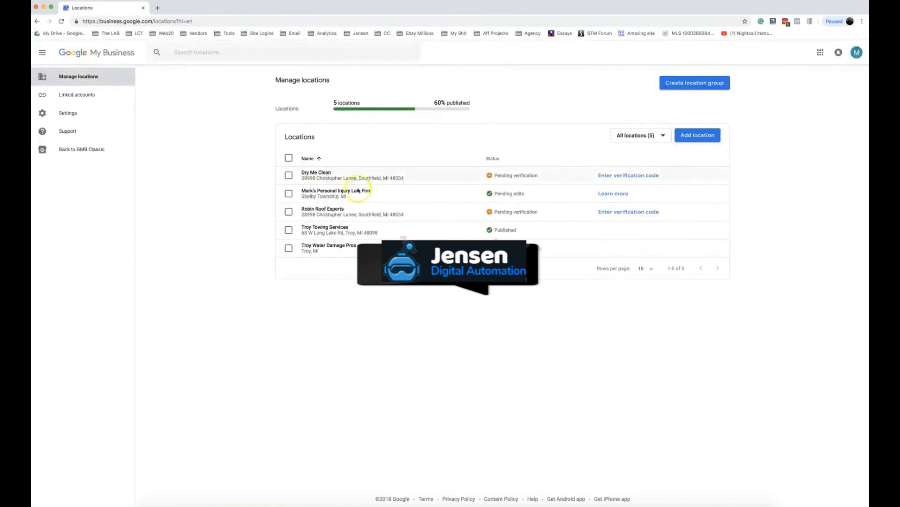
click(336, 191)
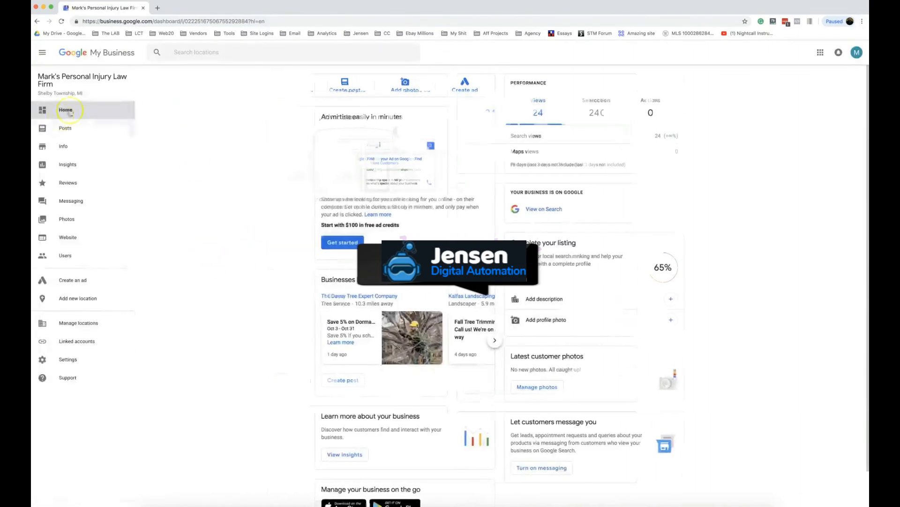
click(63, 147)
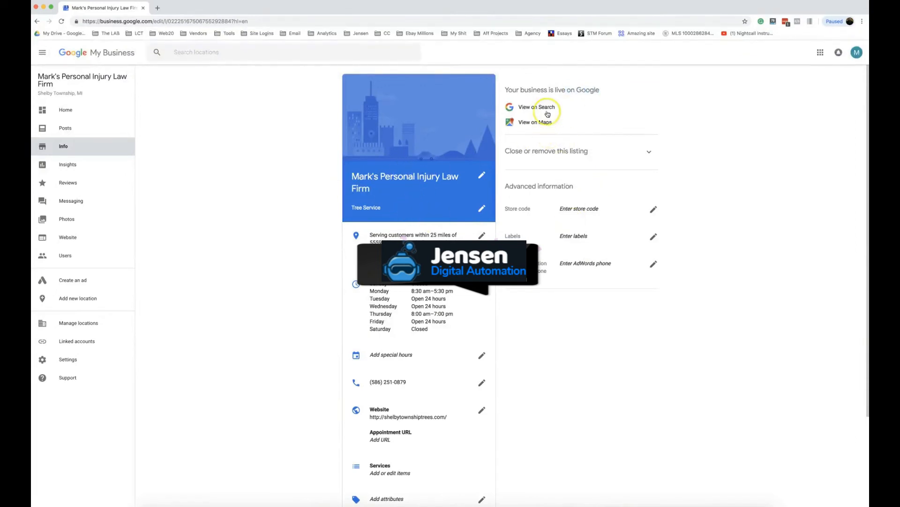
Check the listing live on Google Search, then close the extra browser tab.
click(535, 122)
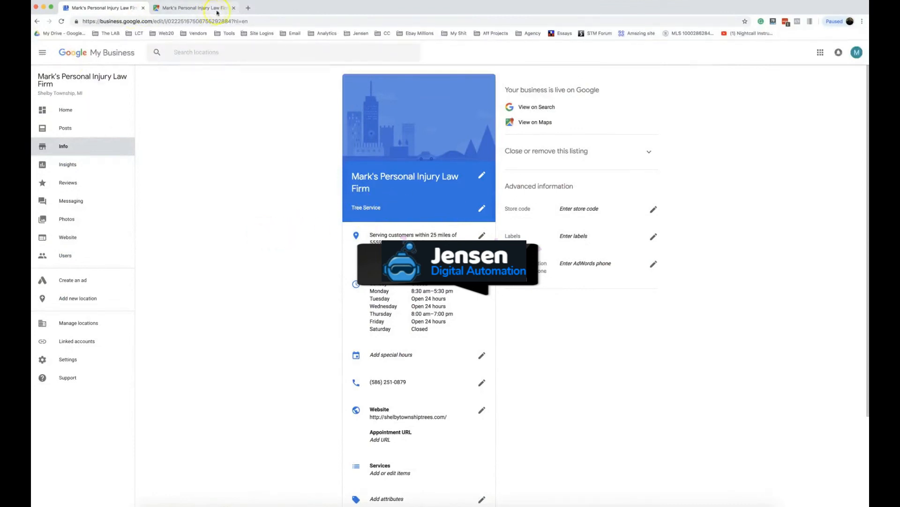
click(233, 8)
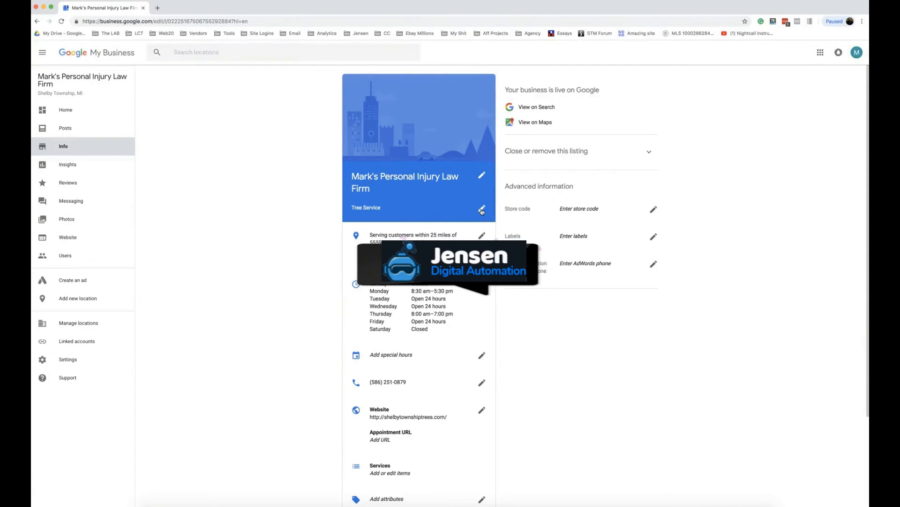
Change the category from Tree Service to Personal Injury Attorney and apply it.
click(481, 208)
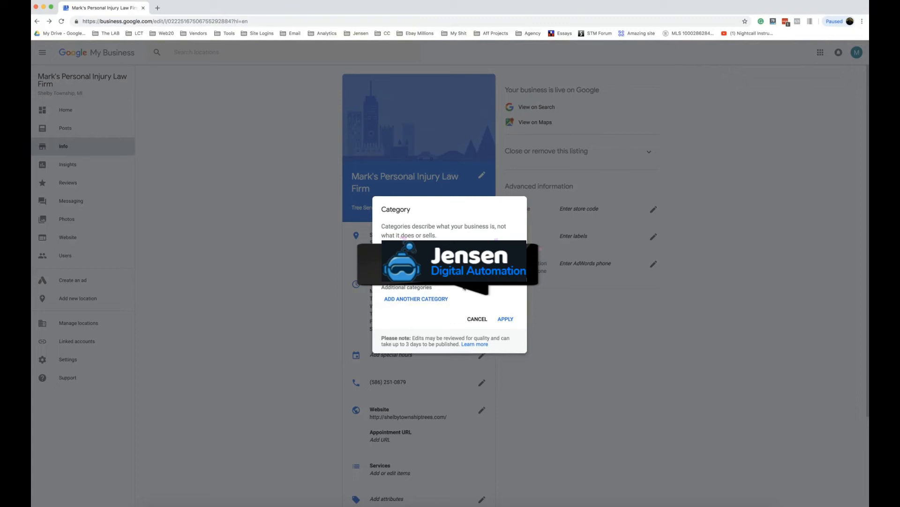
click(505, 319)
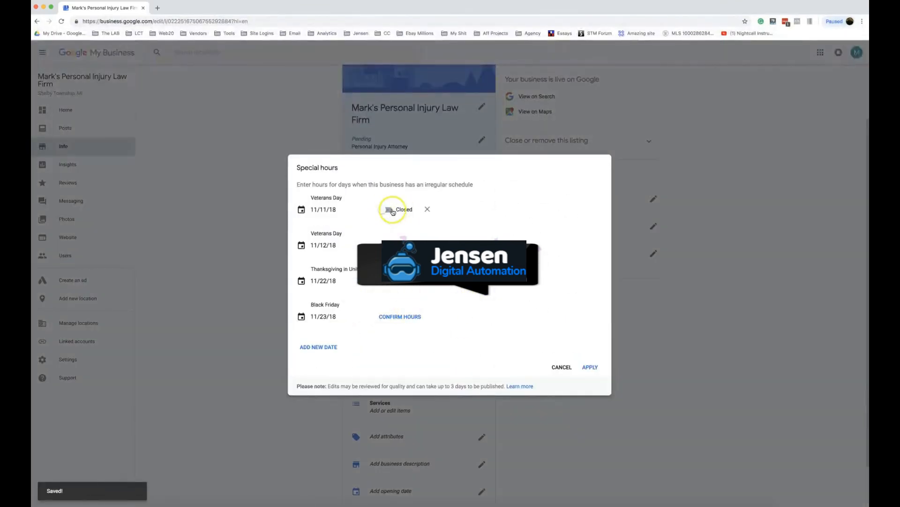
Clear the 11/11/18 and 11/12/18 hours, set Black Friday to Open 24 hours, and save the special hours.
click(386, 209)
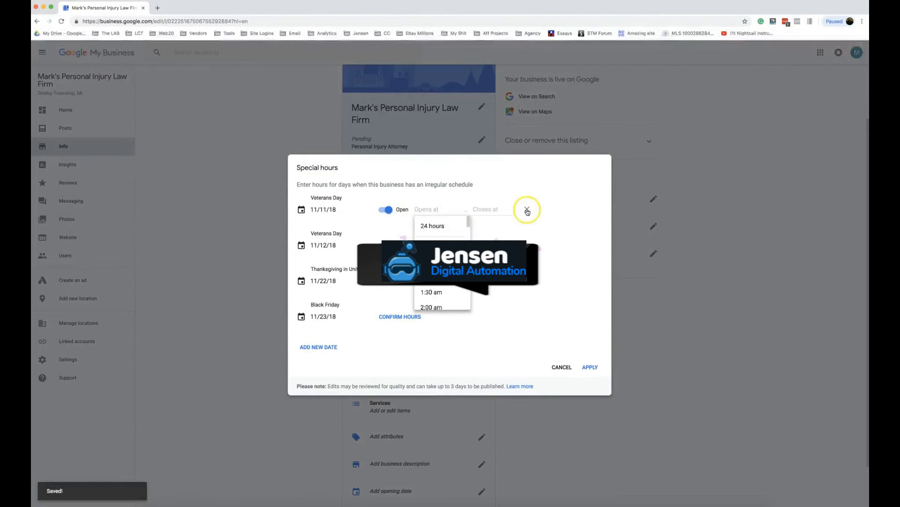
click(526, 209)
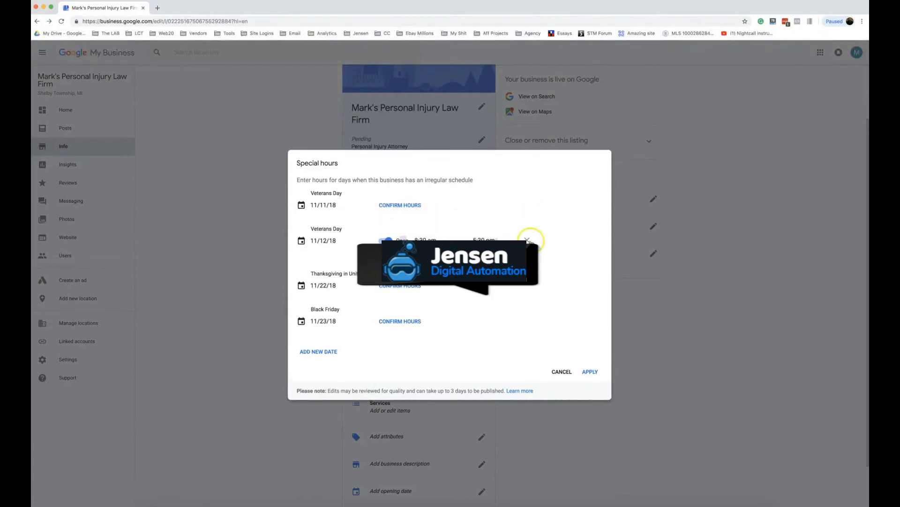
click(527, 240)
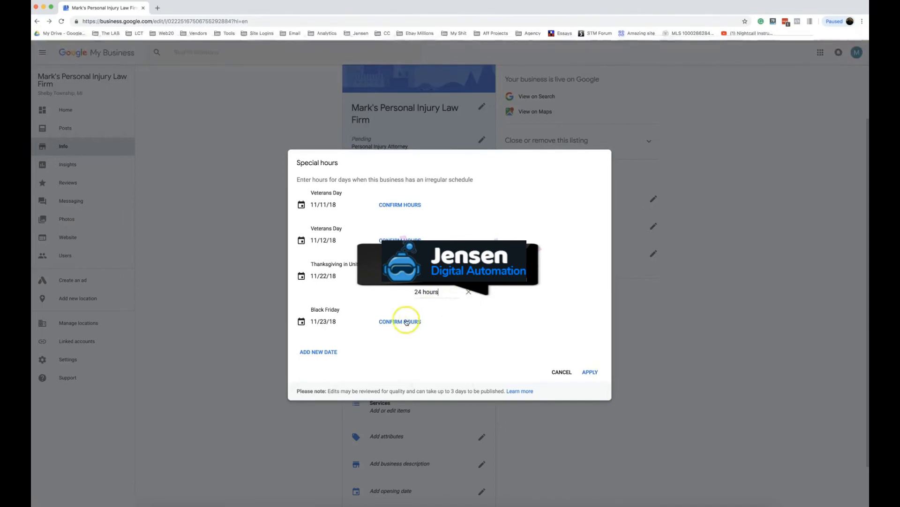
click(400, 321)
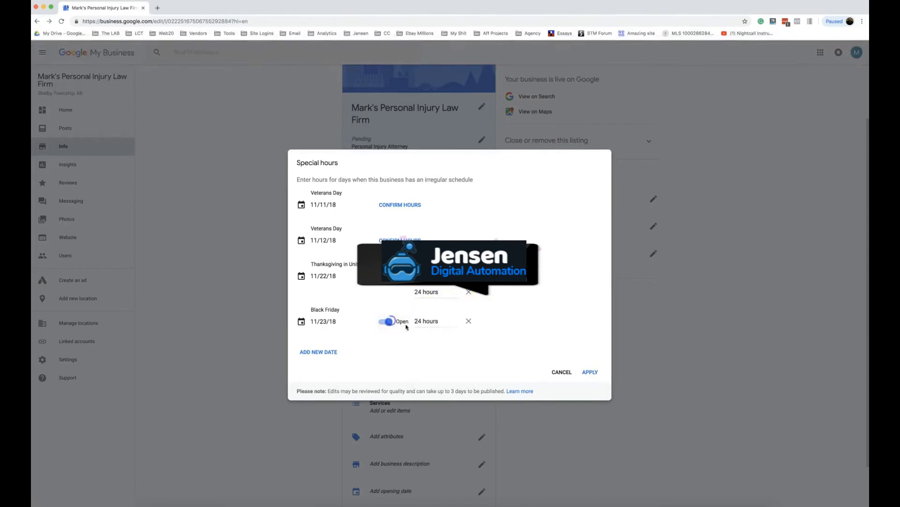
click(590, 371)
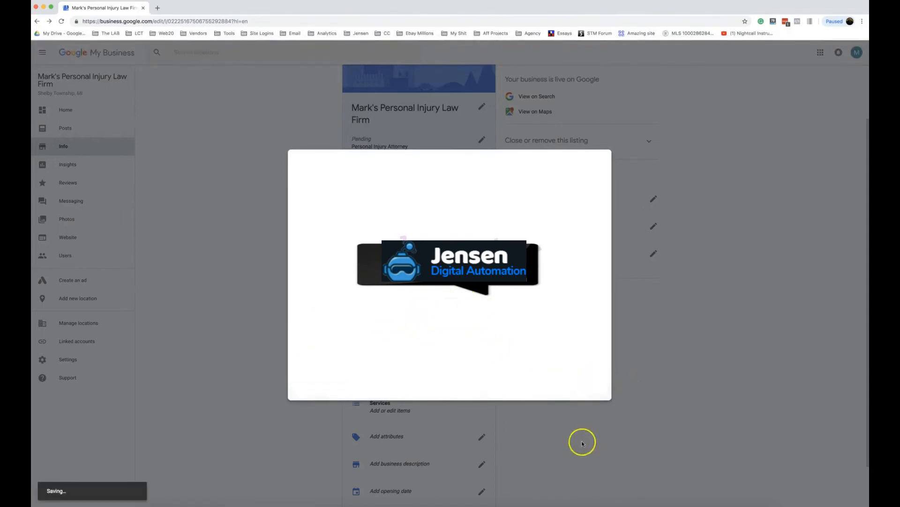
mouse_move(264, 268)
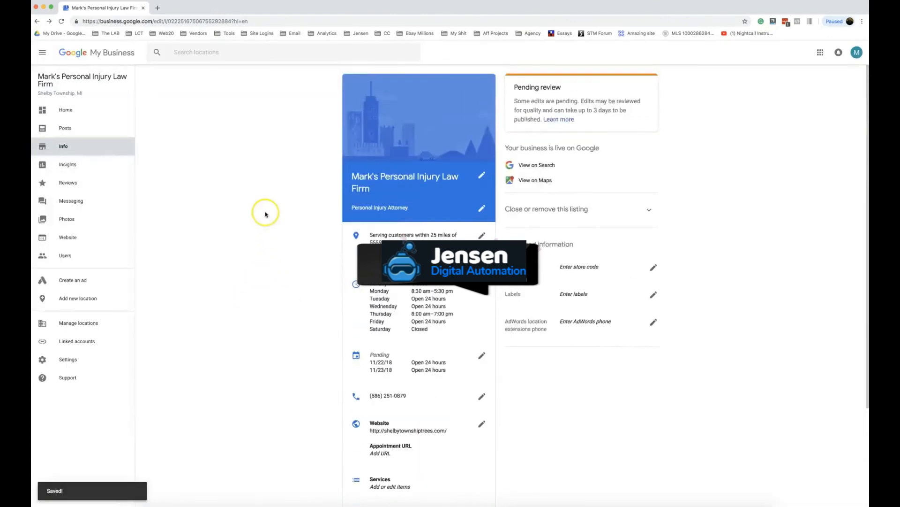
scroll(down, 3)
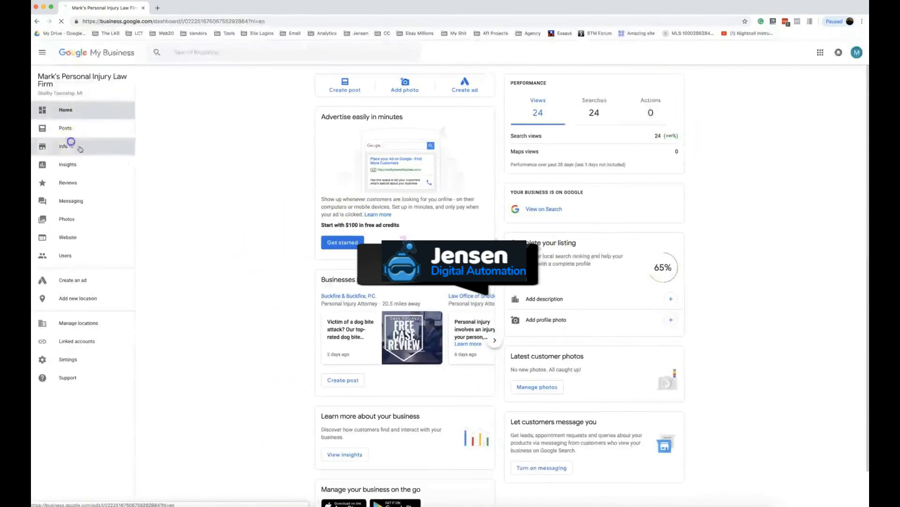
click(63, 147)
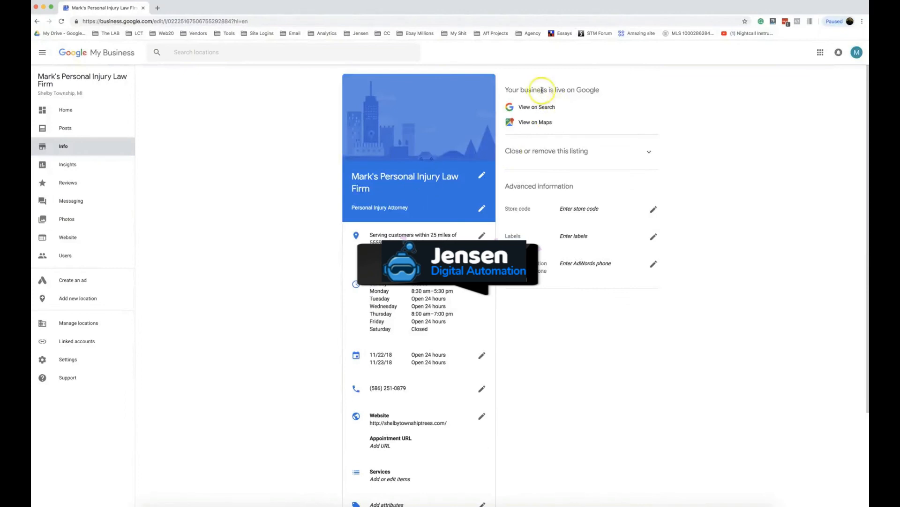
click(534, 122)
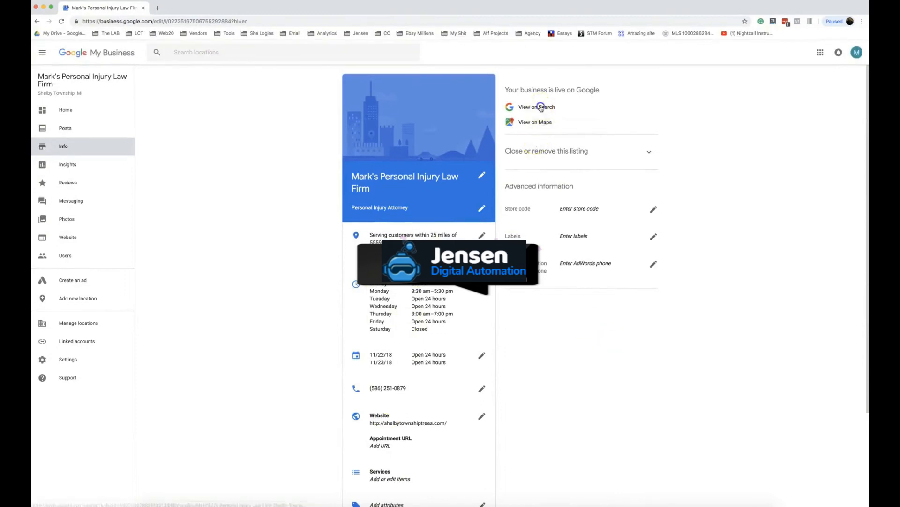
View the firm's knowledge panel on Google Search, then return to the My Business listing.
click(536, 107)
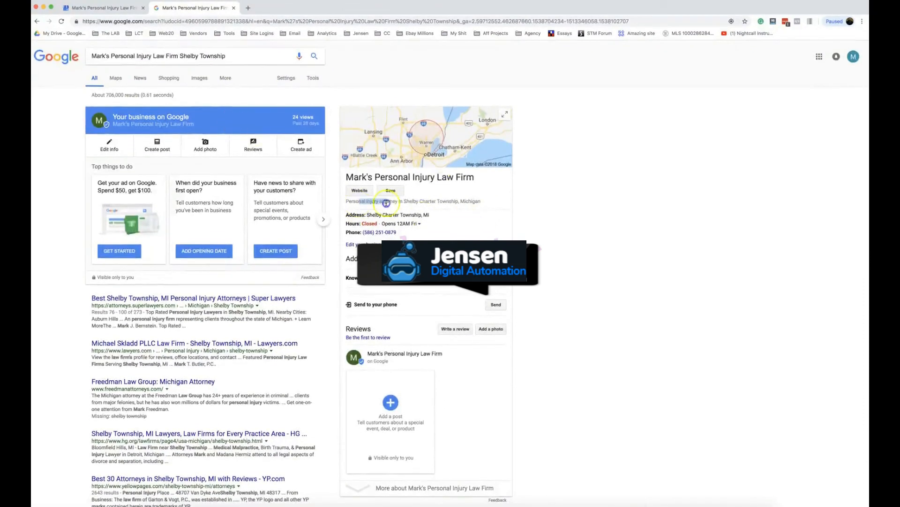
mouse_move(506, 203)
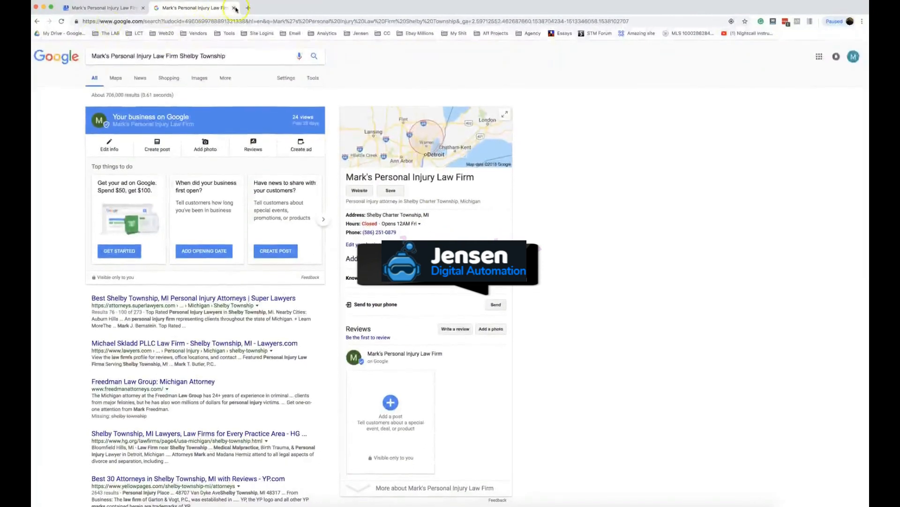
click(109, 145)
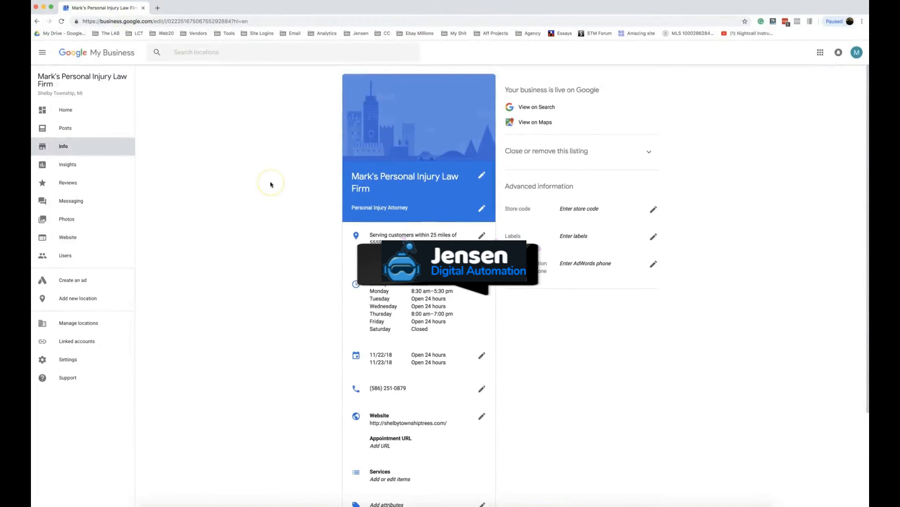
mouse_move(250, 220)
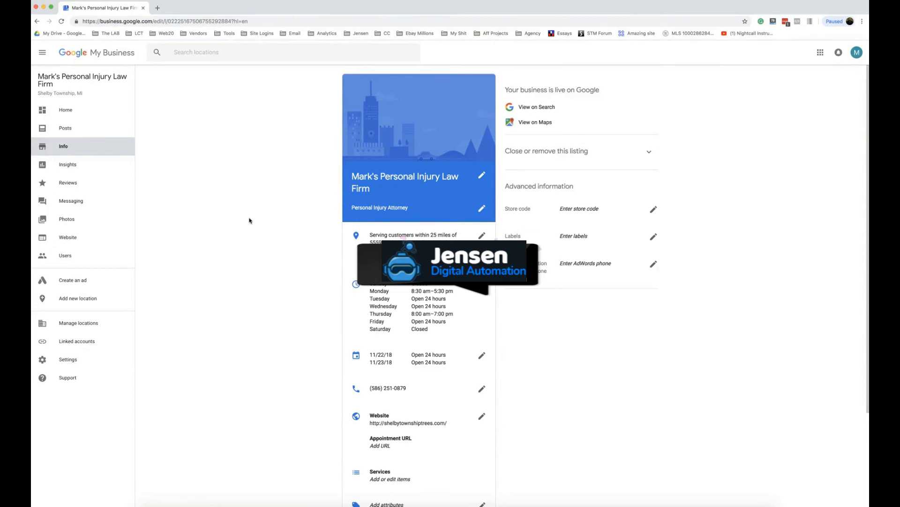
scroll(down, 3)
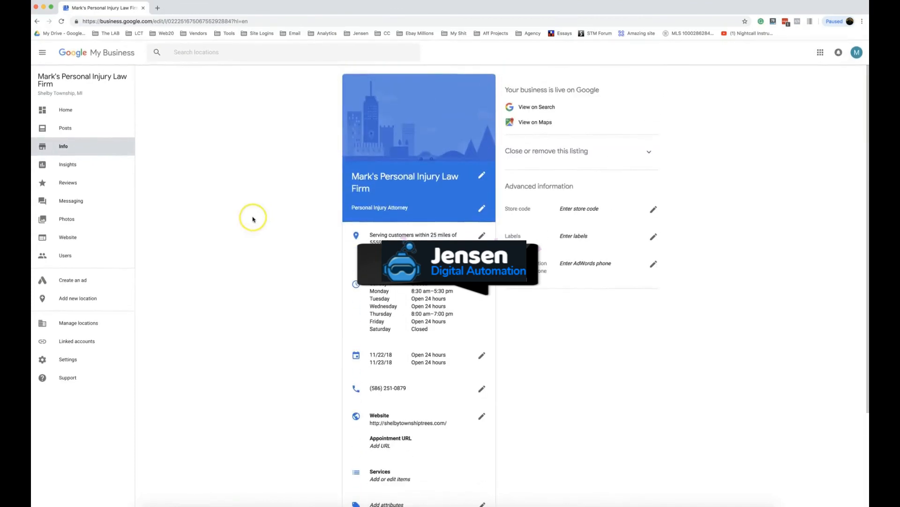
mouse_move(251, 219)
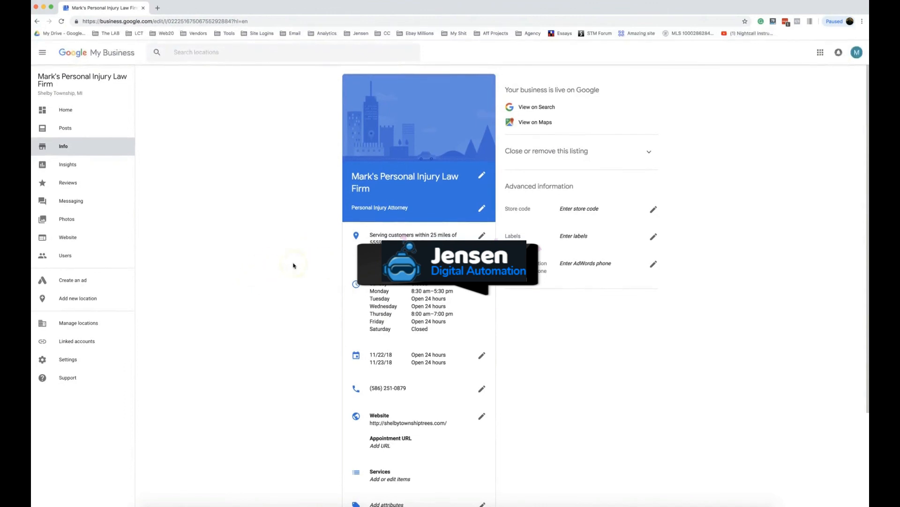
mouse_move(309, 153)
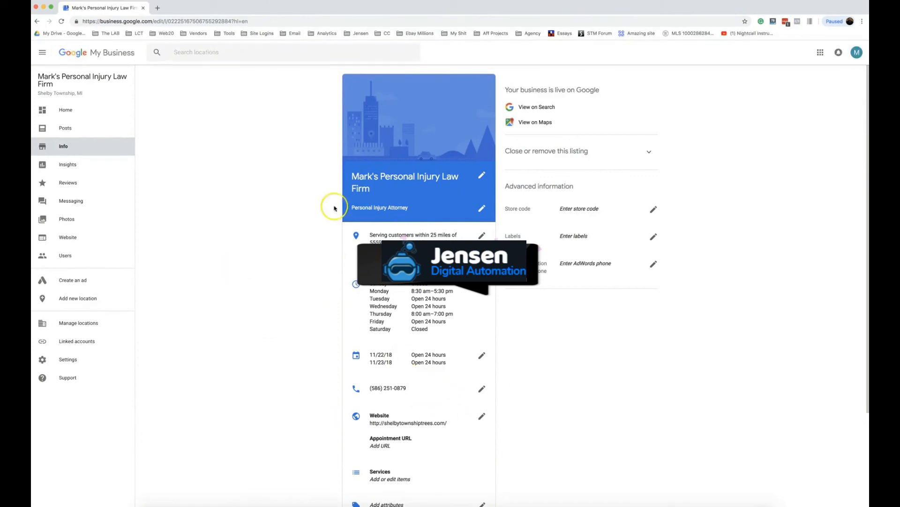
mouse_move(266, 241)
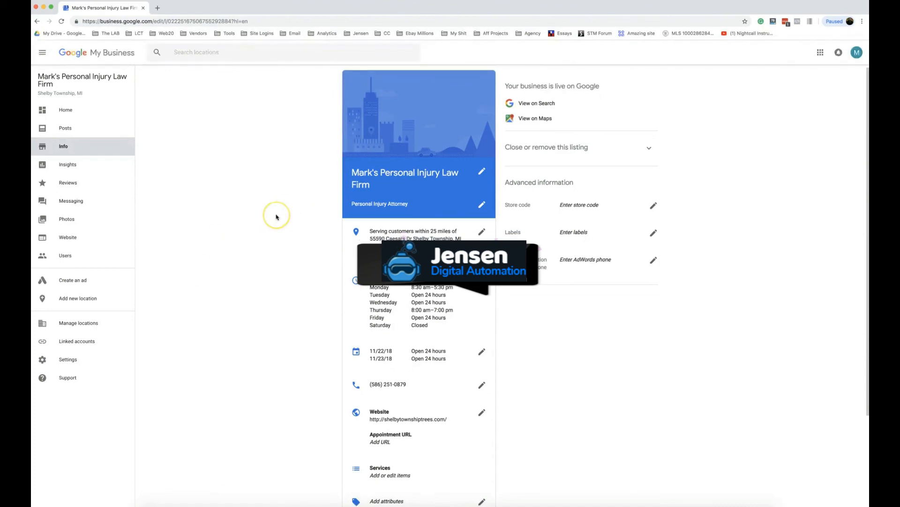
scroll(down, 3)
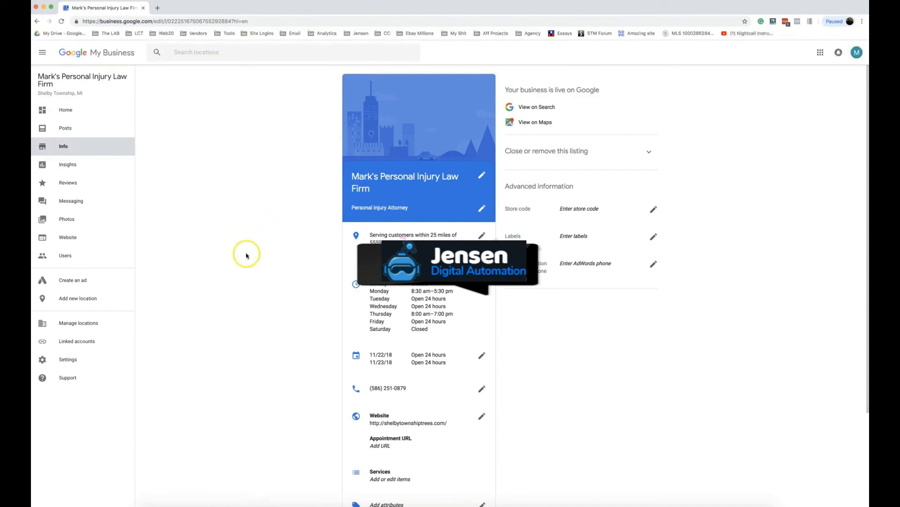
mouse_move(482, 176)
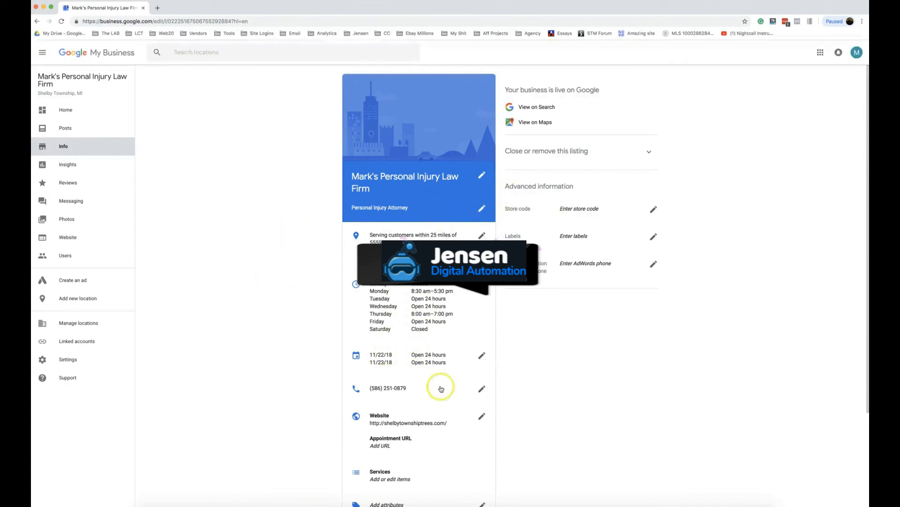
mouse_move(279, 312)
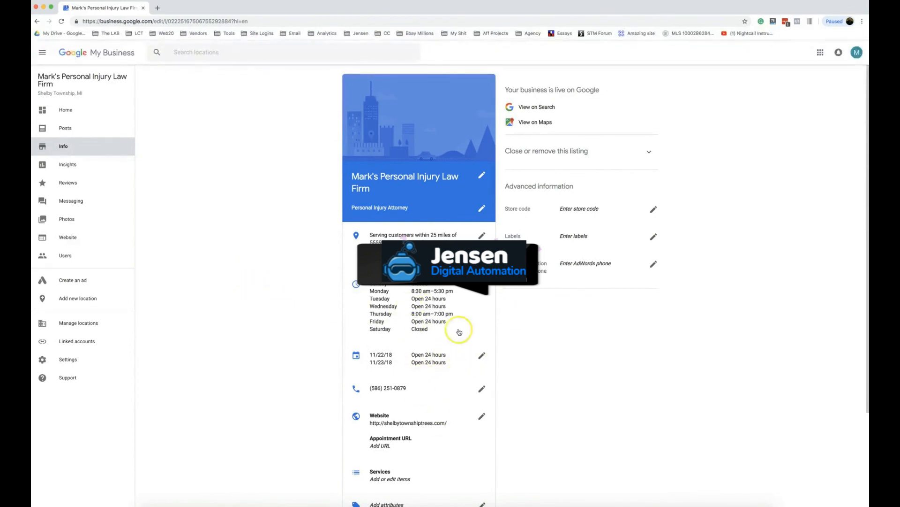
mouse_move(442, 354)
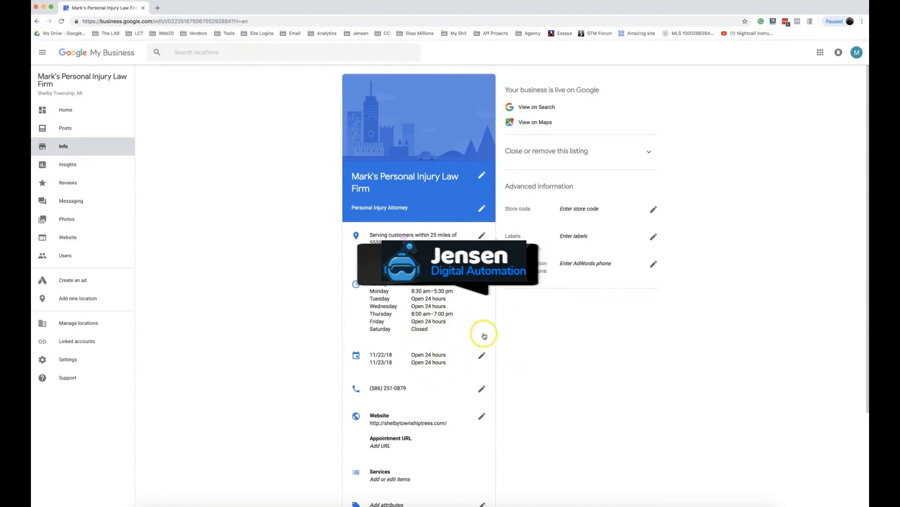
mouse_move(722, 504)
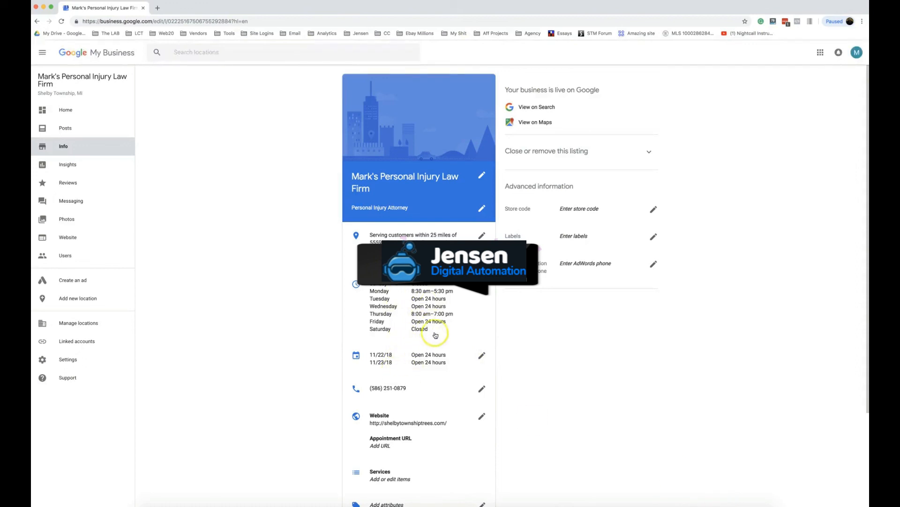
mouse_move(485, 376)
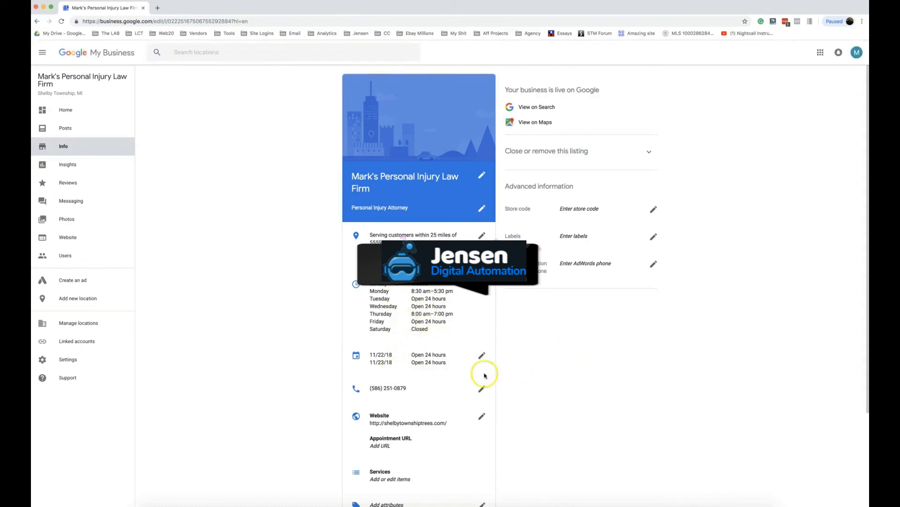